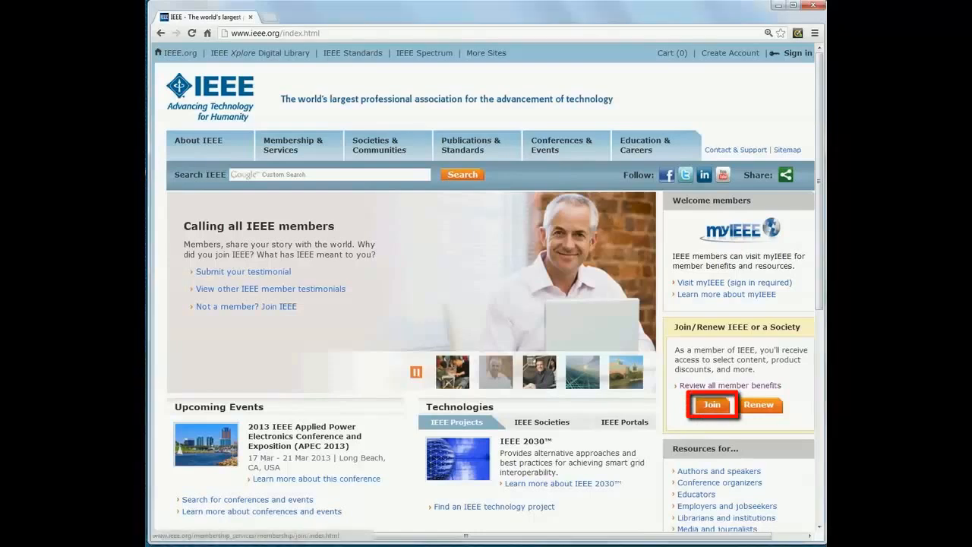
Begin the IEEE join from the home page until the create-account-or-sign-in prompt appears.
left_click(710, 404)
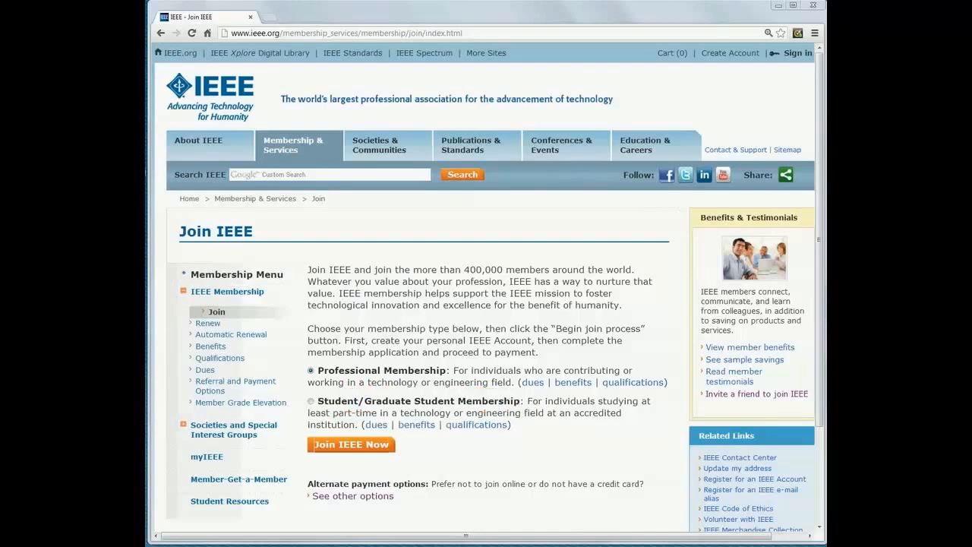
left_click(351, 444)
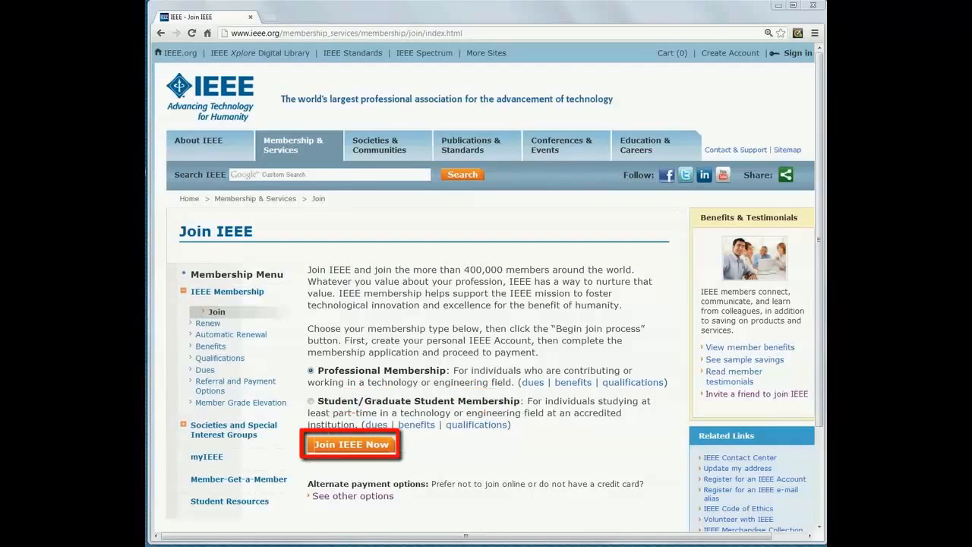
left_click(351, 443)
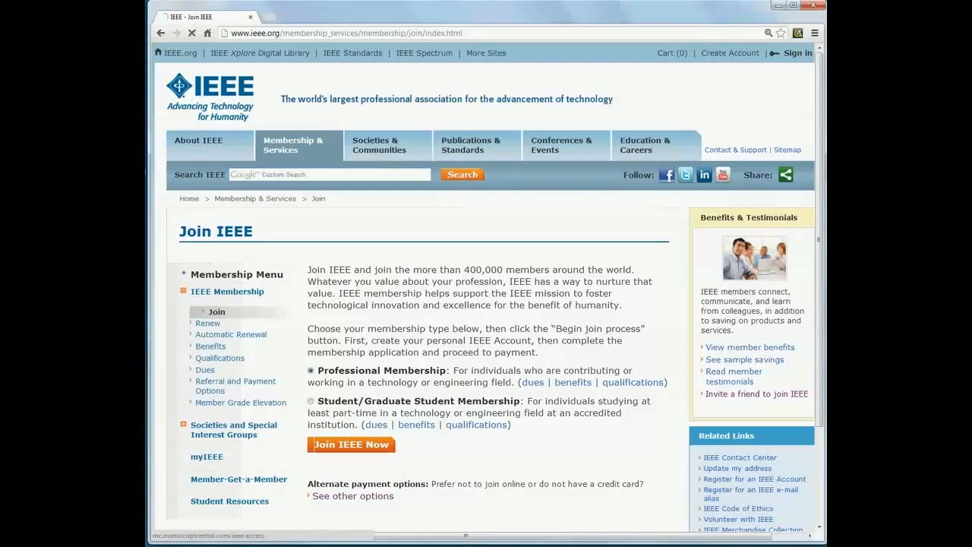
left_click(351, 443)
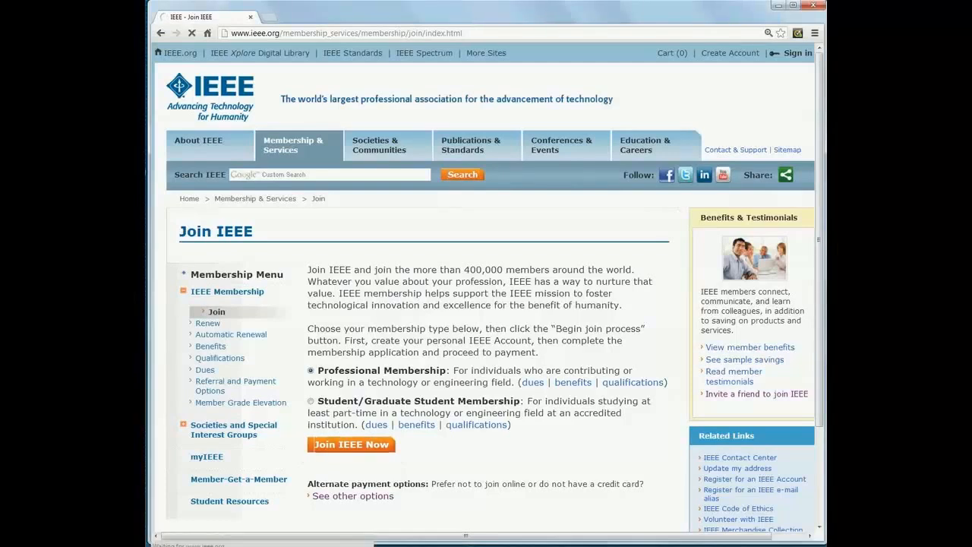
left_click(351, 443)
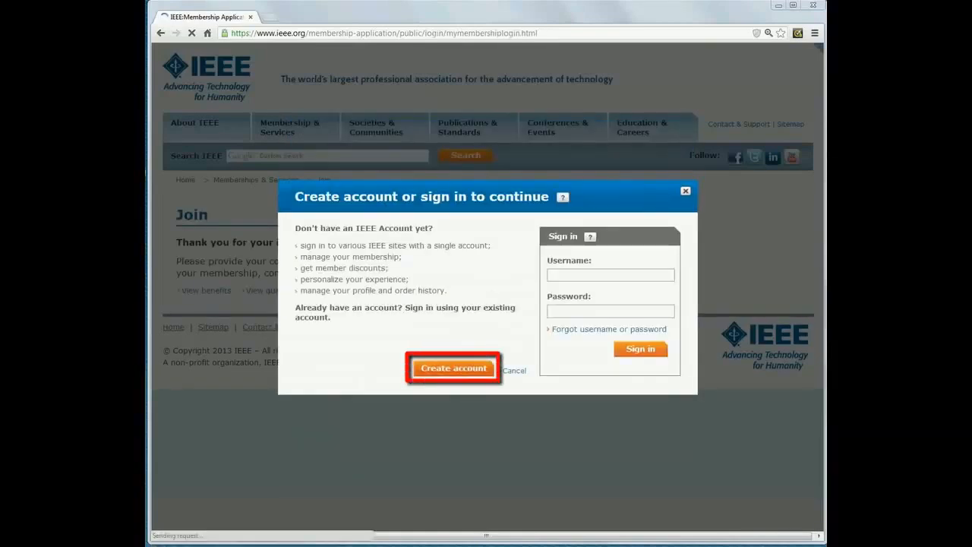
Create a new IEEE account for given name 'abc', family name 'def' and continue joining.
left_click(452, 368)
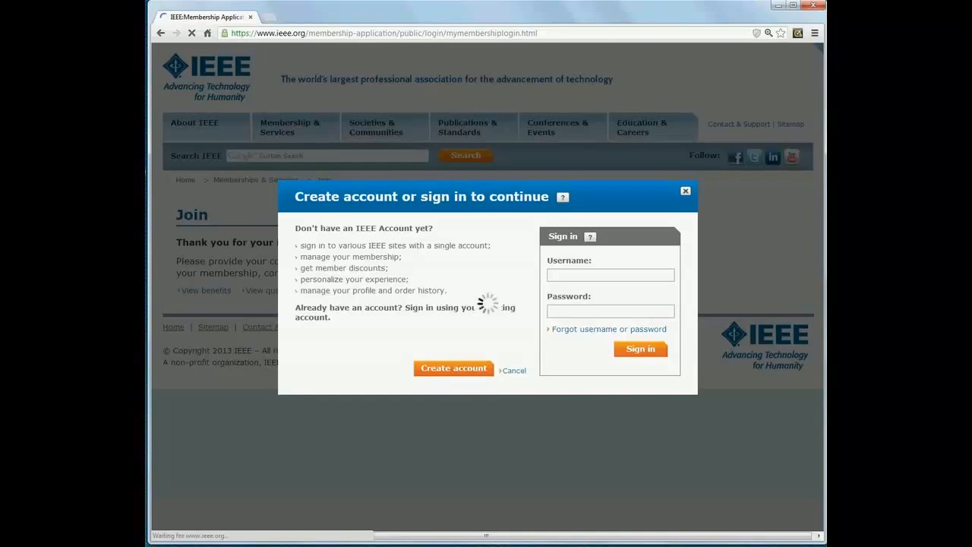
left_click(453, 369)
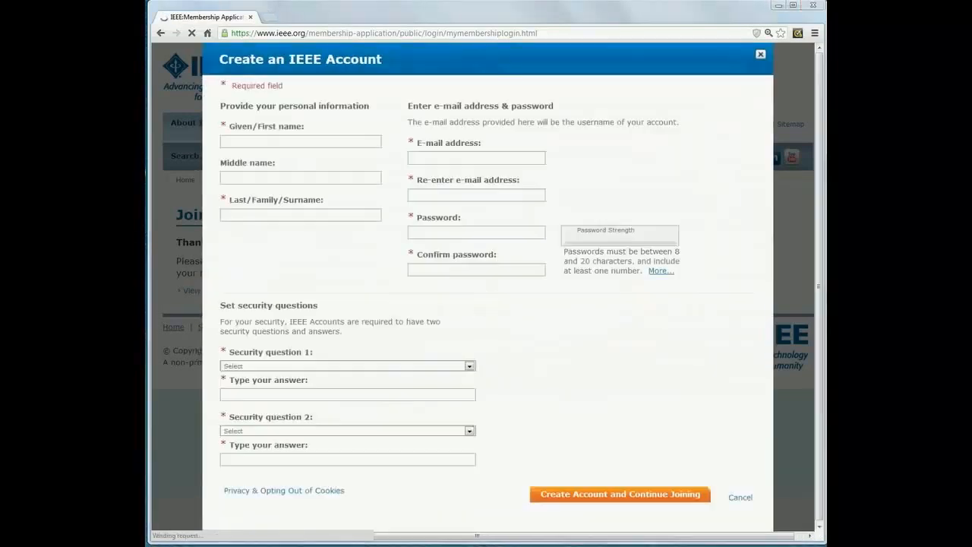
left_click(301, 142)
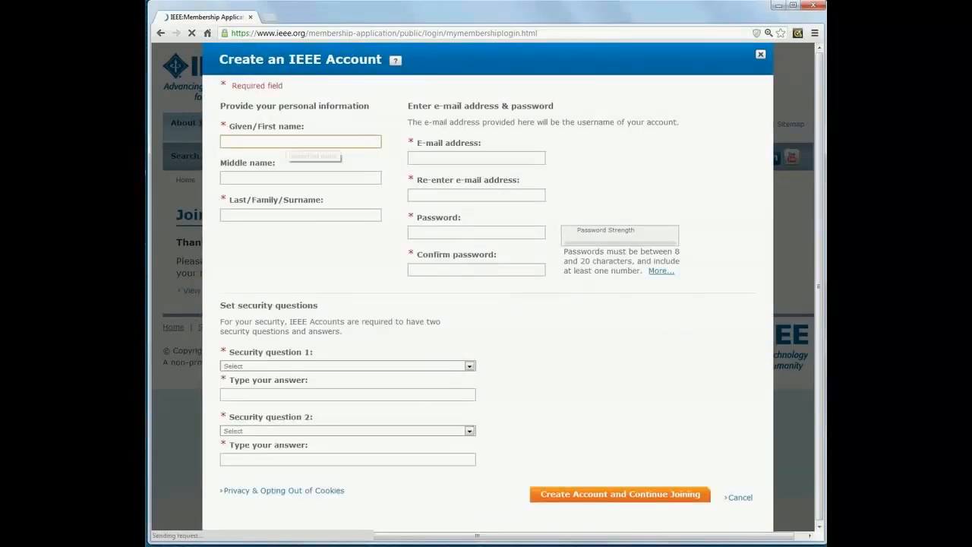
type("abc")
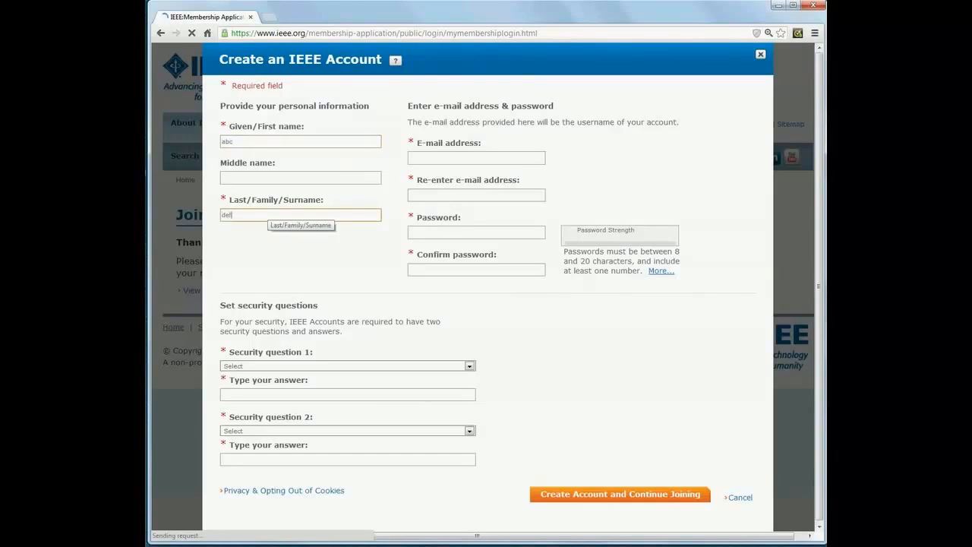
type("def")
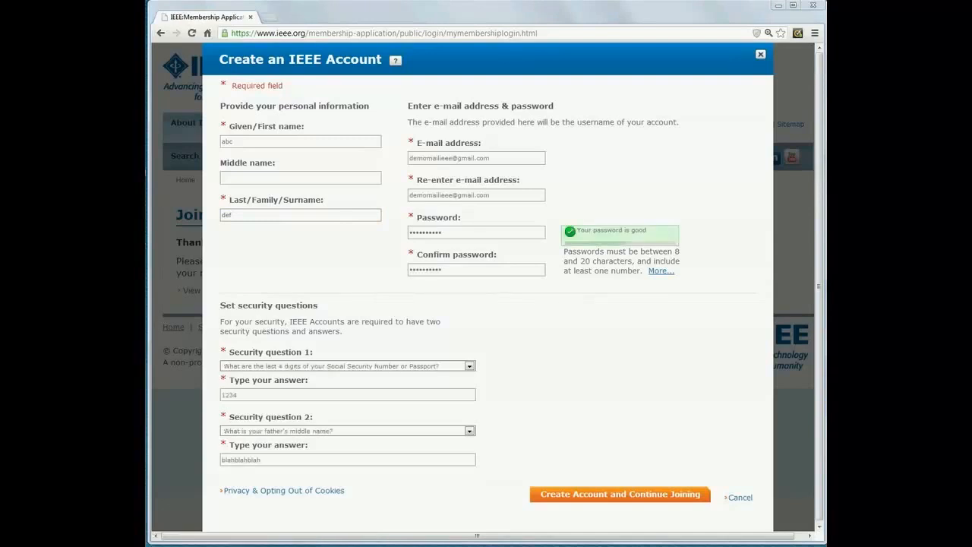
left_click(620, 493)
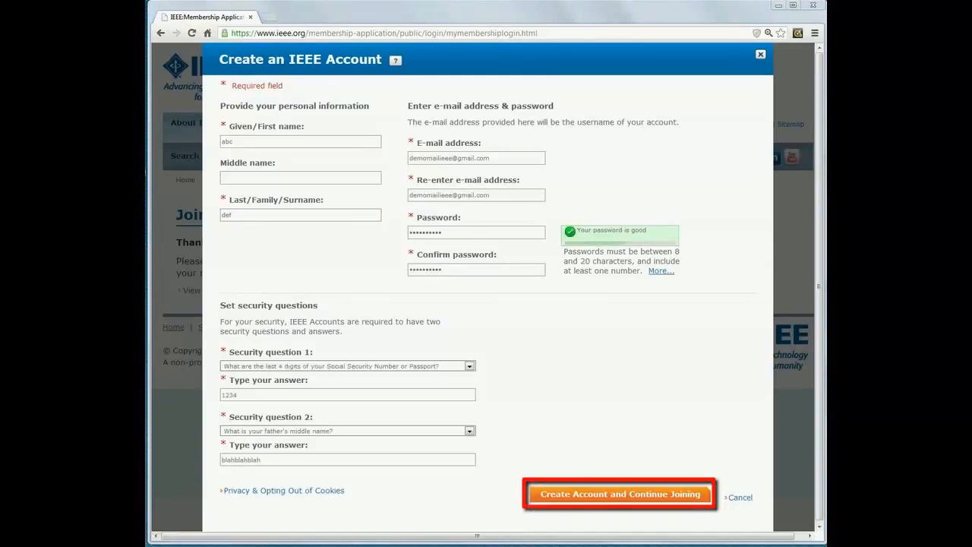
left_click(619, 493)
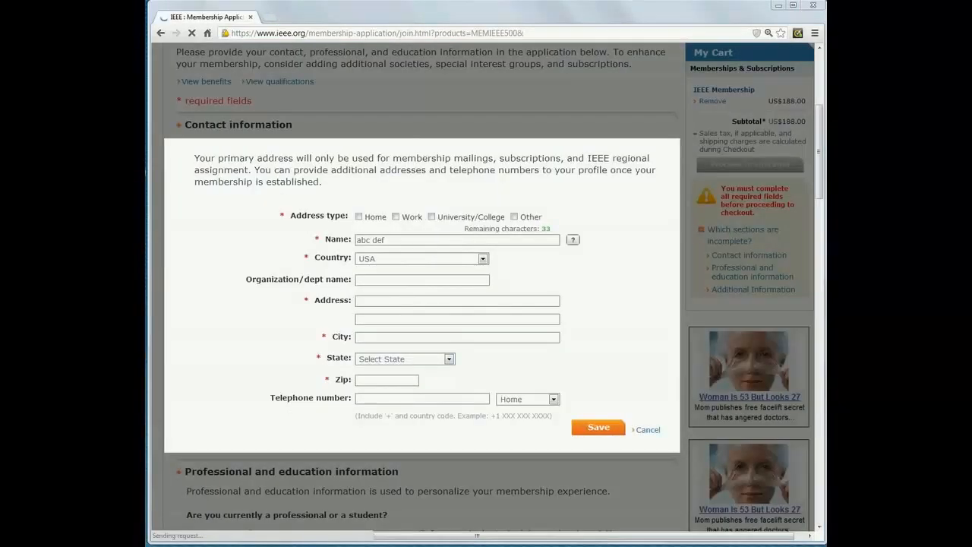
Save a Home address in India at '123 lane', Delhi, Delhi, PIN 110006.
left_click(358, 216)
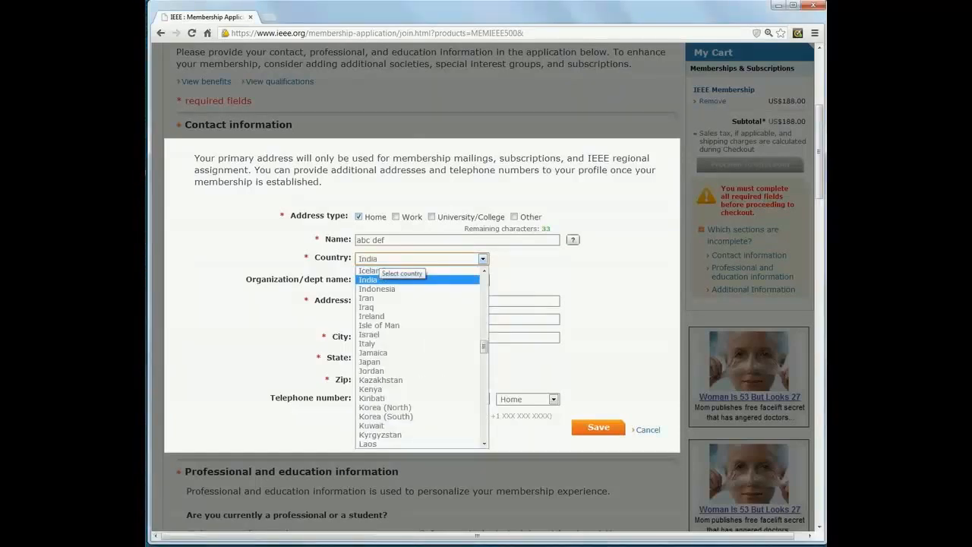
left_click(368, 279)
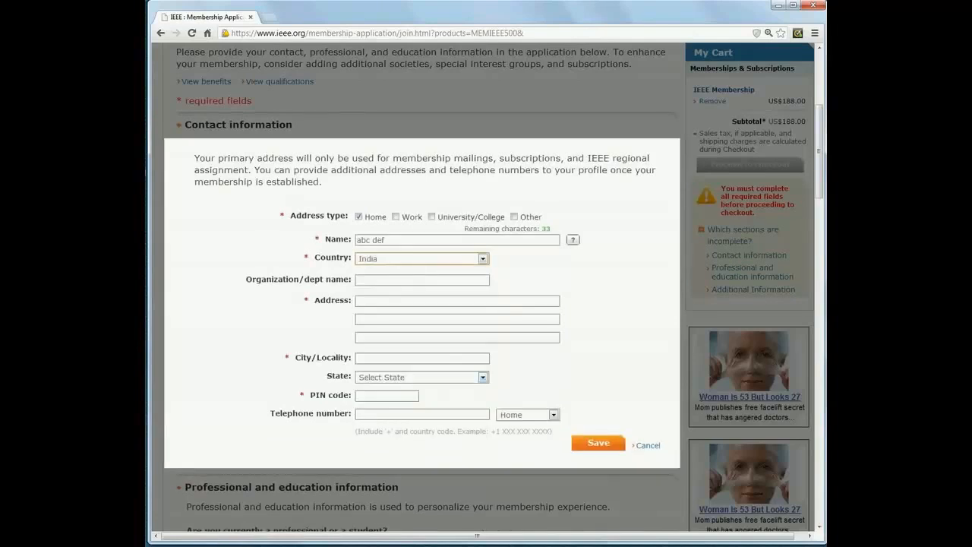
left_click(456, 300)
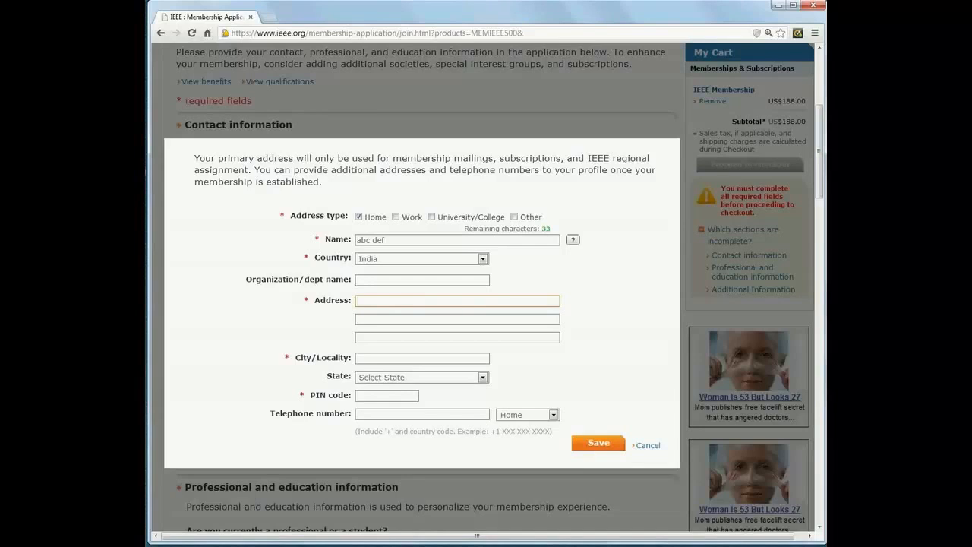
type("123 lane")
left_click(457, 319)
type("lsdahd")
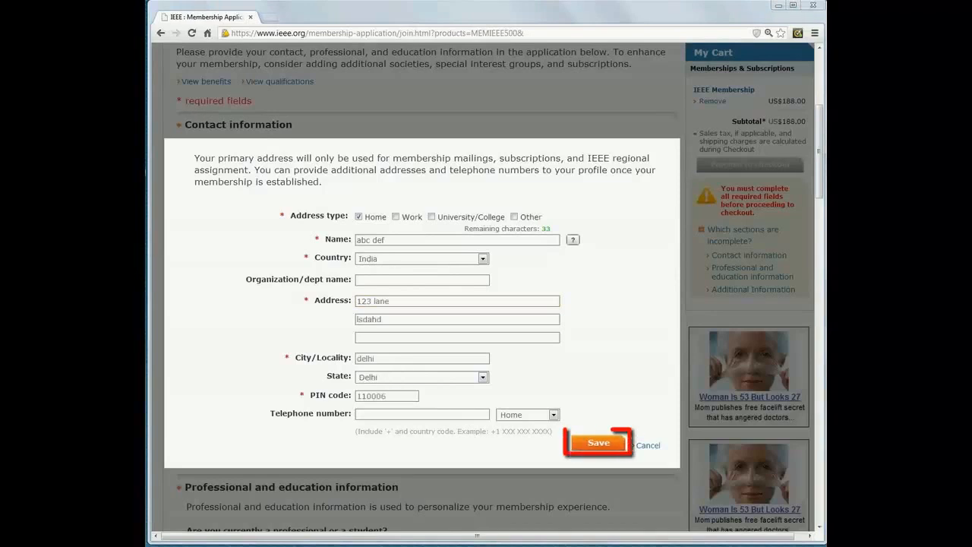
left_click(598, 442)
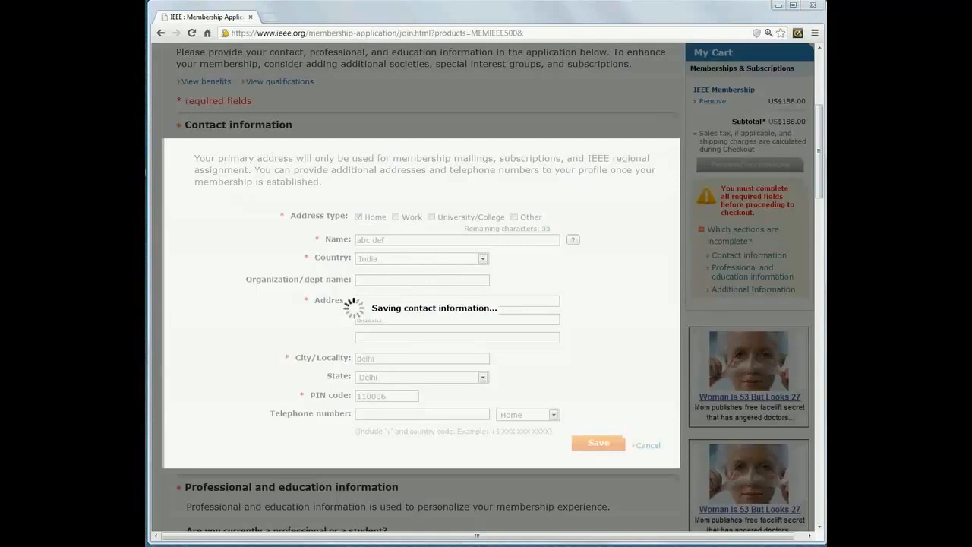
left_click(598, 443)
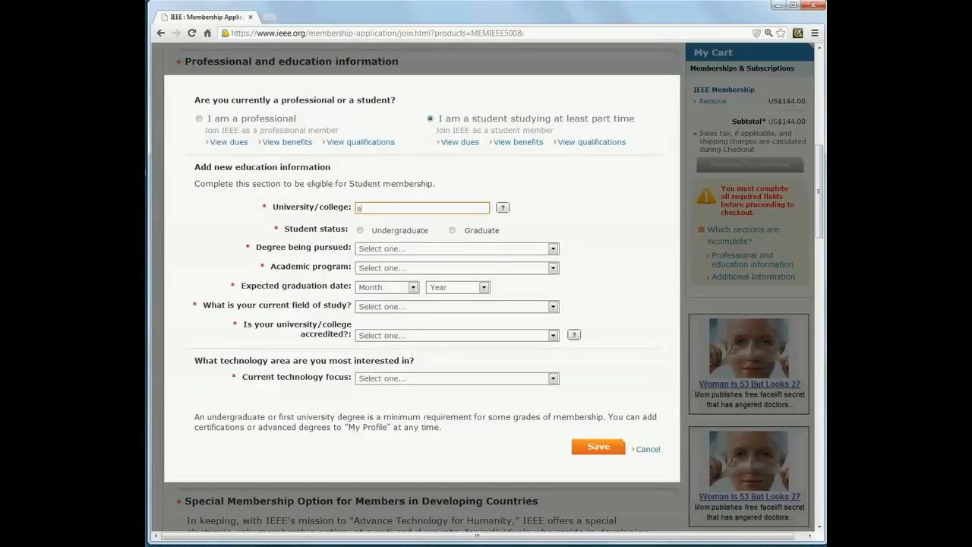
Save education as Amity School Of Engineering & Technology, undergraduate B.Tech, Computer Graphics, June 2015.
type("amity")
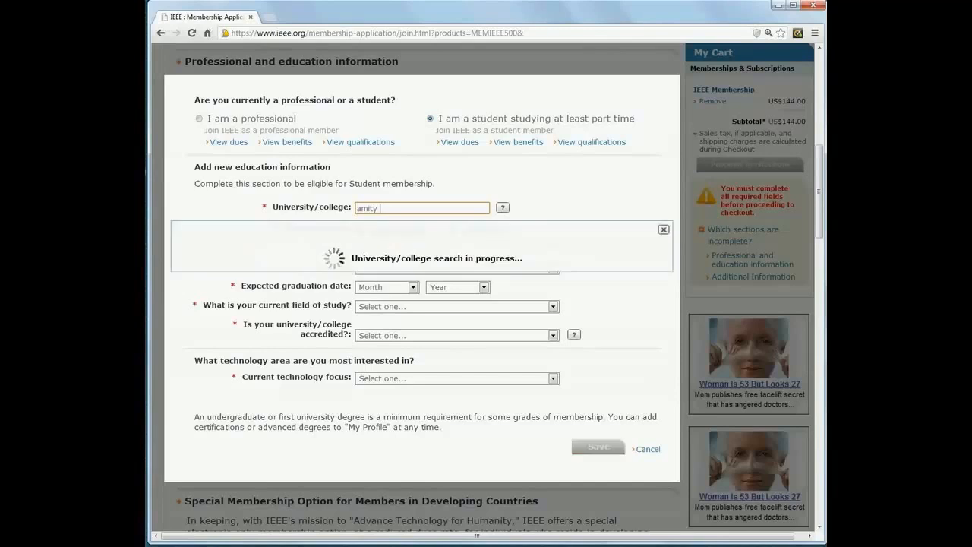
mouse_move(243, 282)
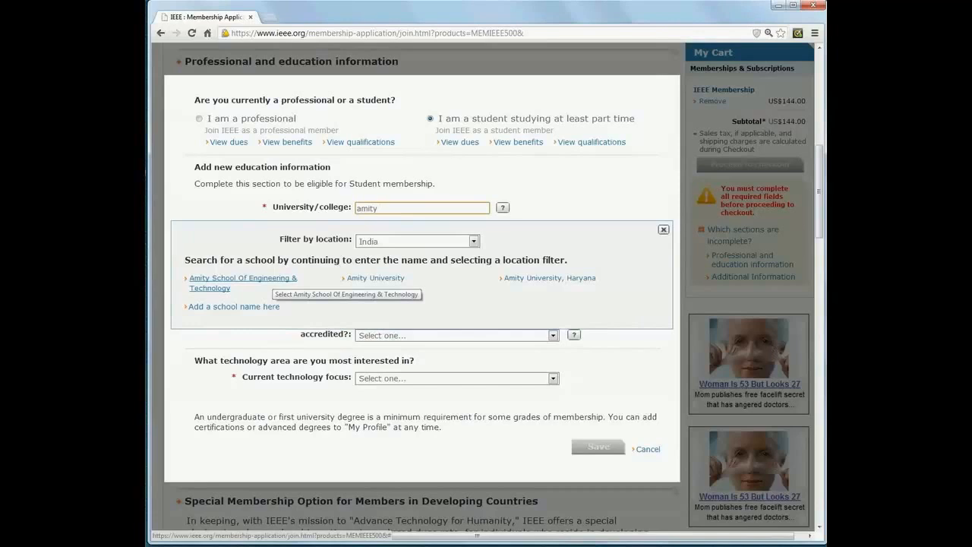
mouse_move(234, 307)
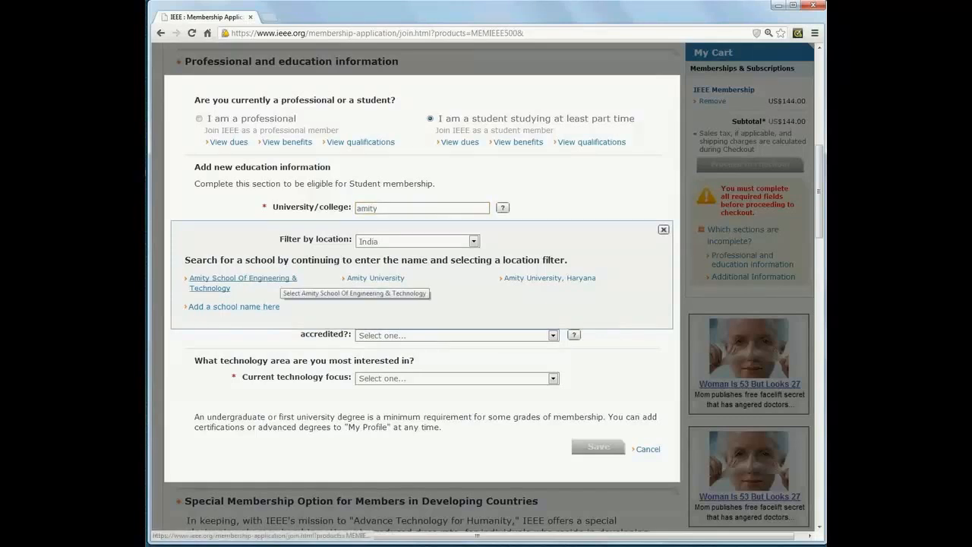
left_click(243, 282)
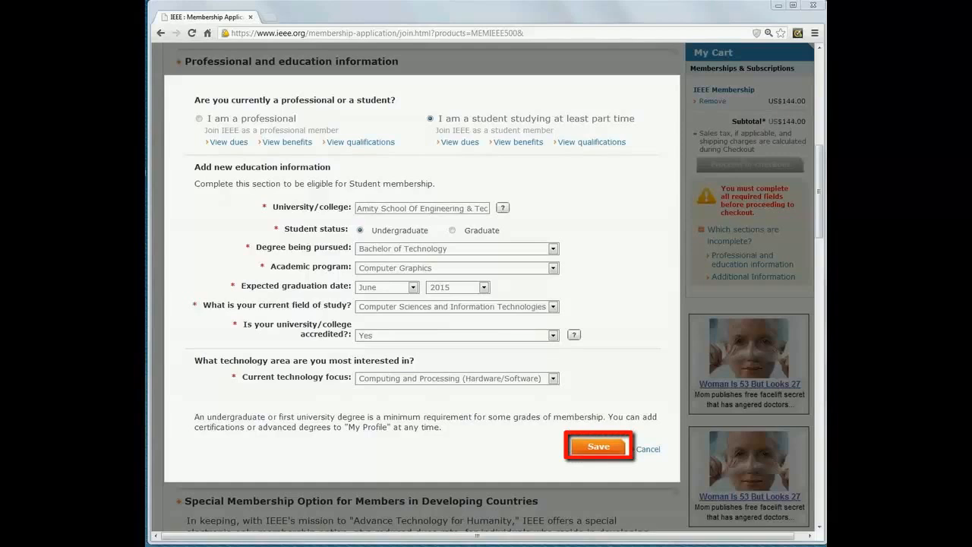
left_click(598, 446)
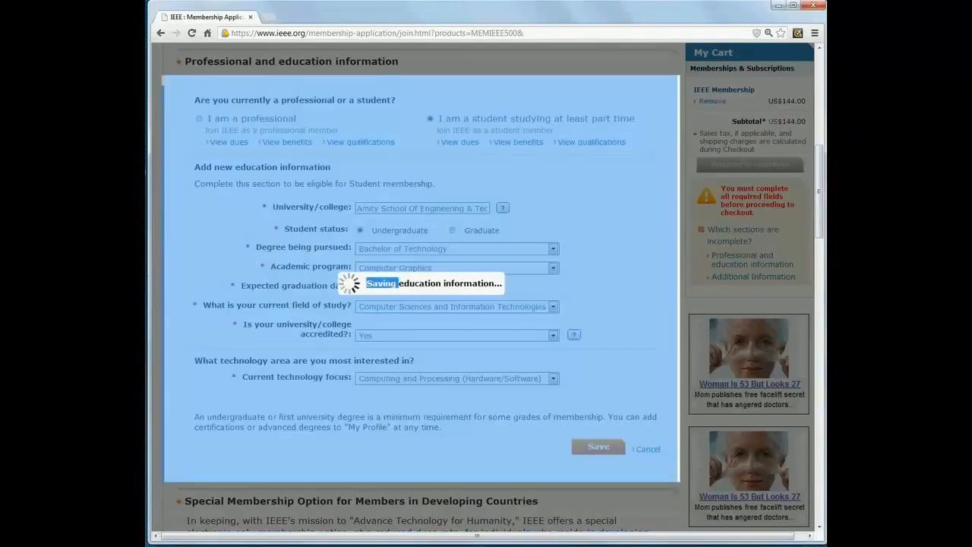
left_click(598, 447)
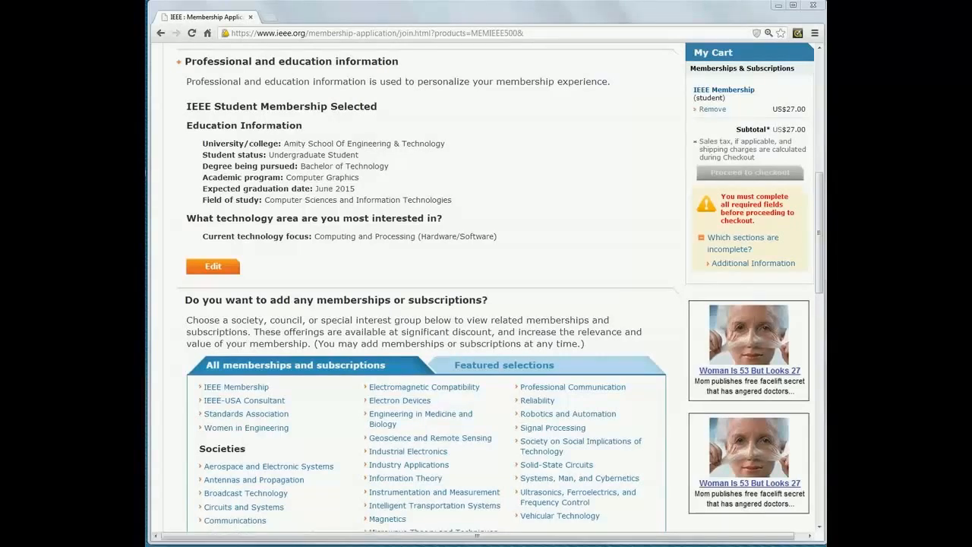
View the Dielectrics and Electrical Insulation Society offer, then reach the Additional Information questions.
scroll("down", 3)
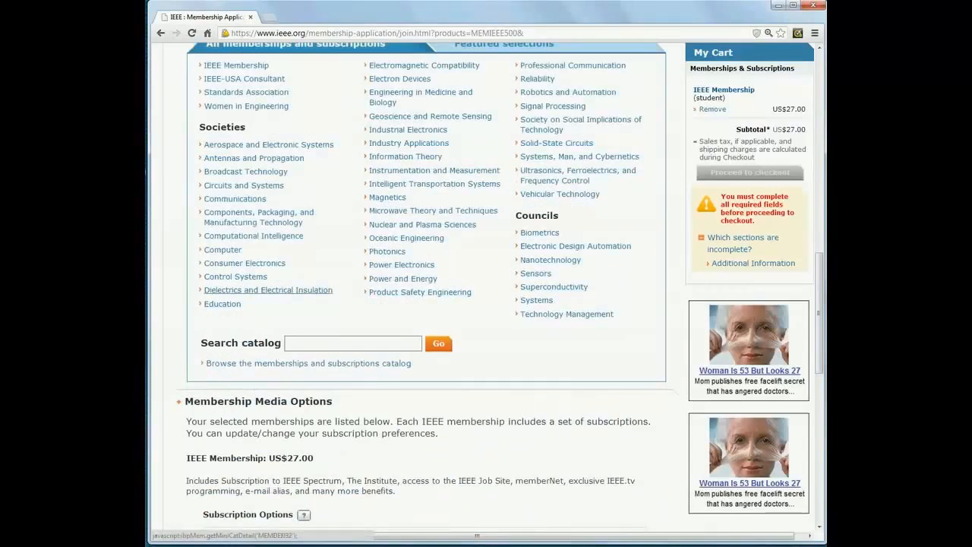
left_click(268, 288)
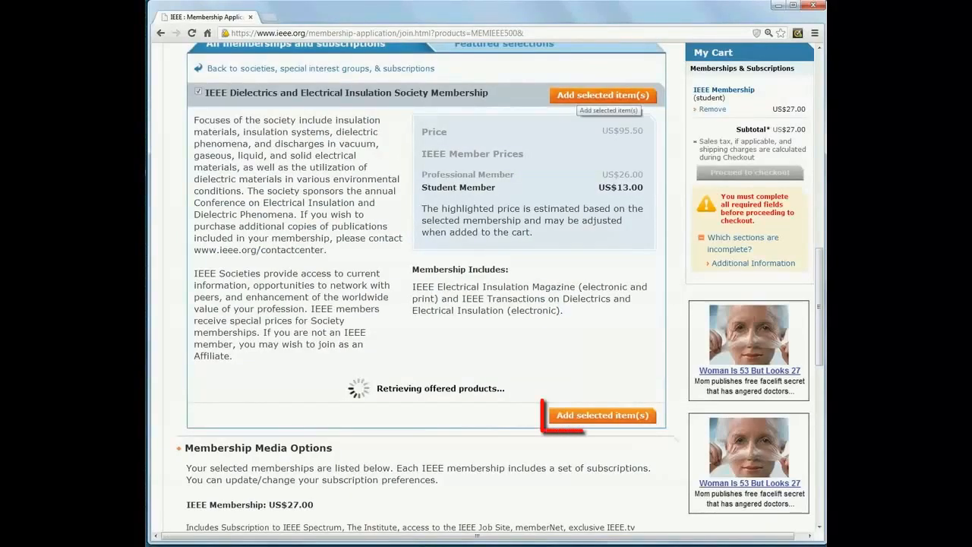
scroll("down", 3)
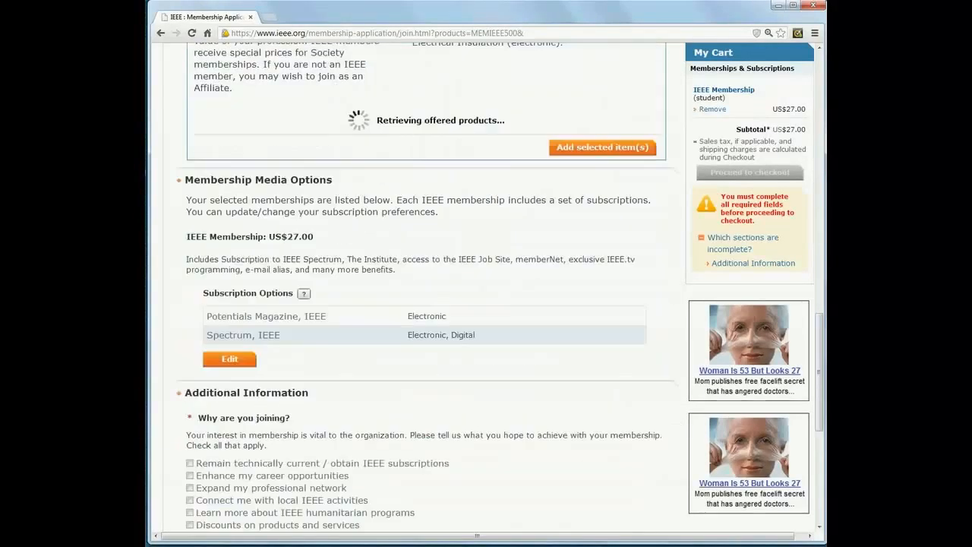
scroll("down", 3)
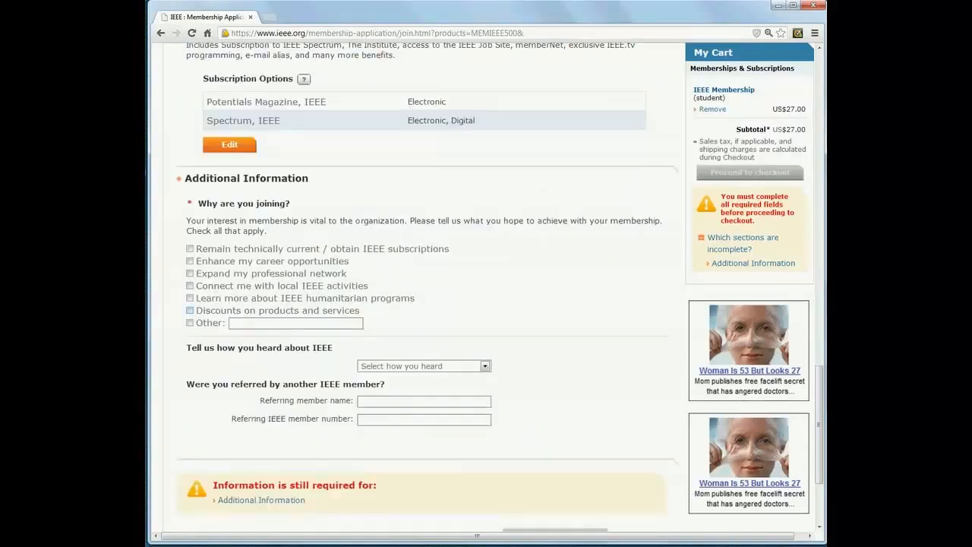
Answer 'Remain technically current' and 'Friend/colleague', then proceed to checkout.
left_click(190, 297)
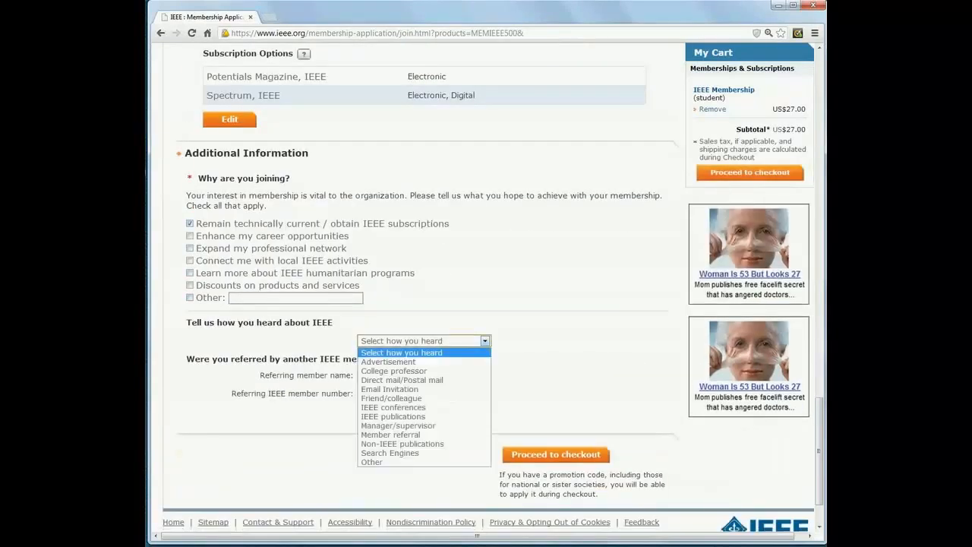
left_click(392, 398)
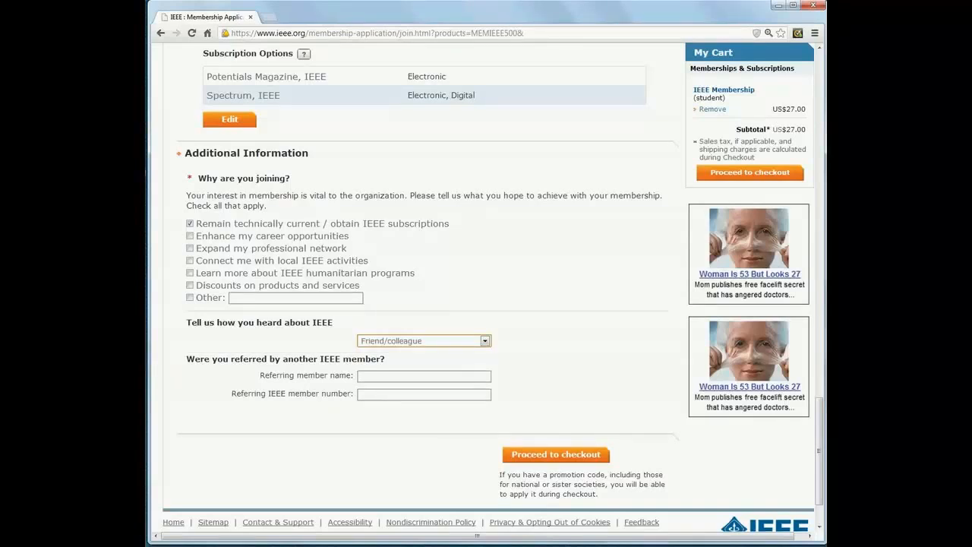
scroll("down", 3)
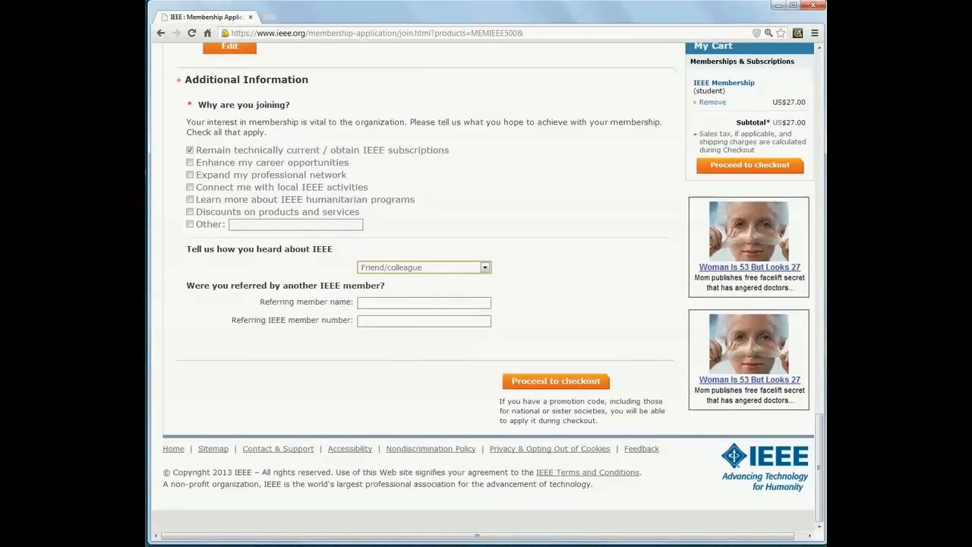
left_click(555, 380)
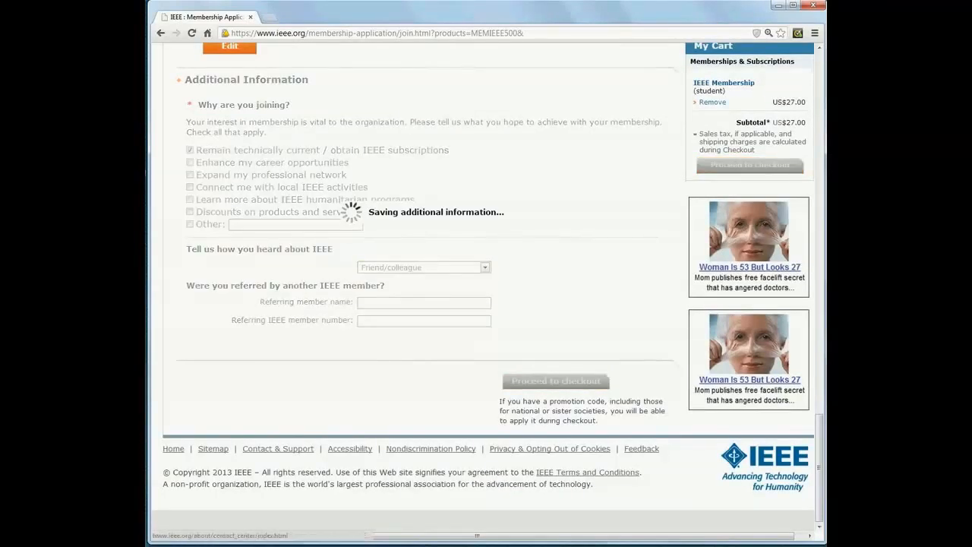
left_click(556, 379)
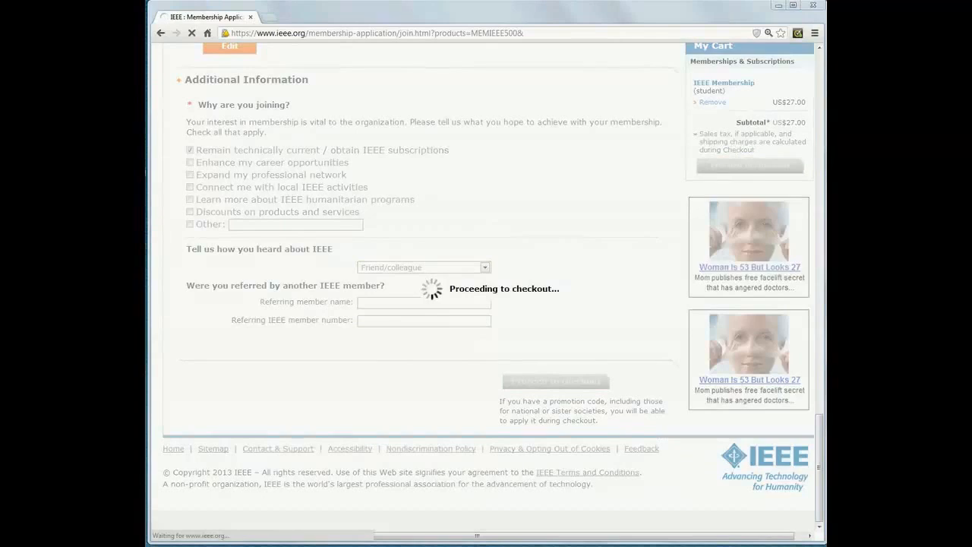
Reach the checkout's Payment section showing the US$27.00 total and credit card form.
left_click(556, 381)
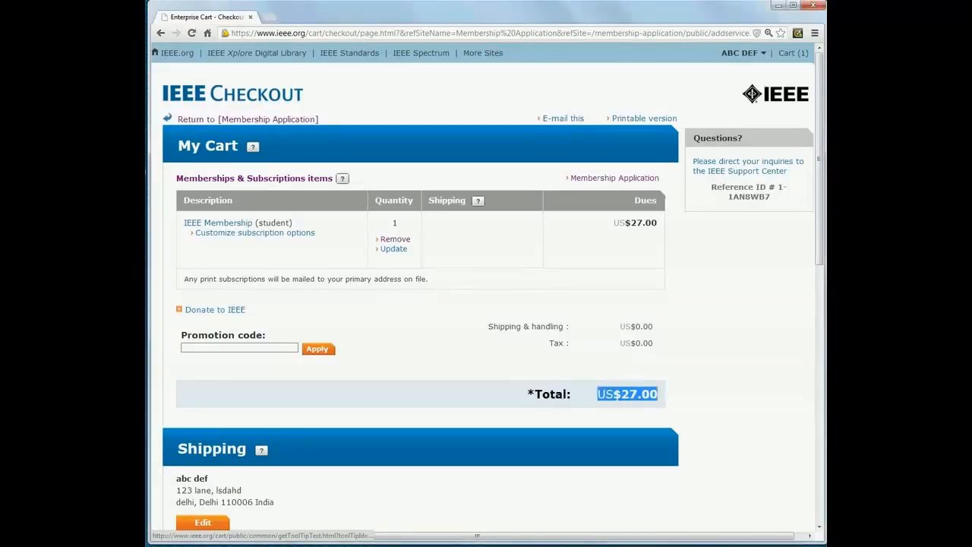
scroll("down", 3)
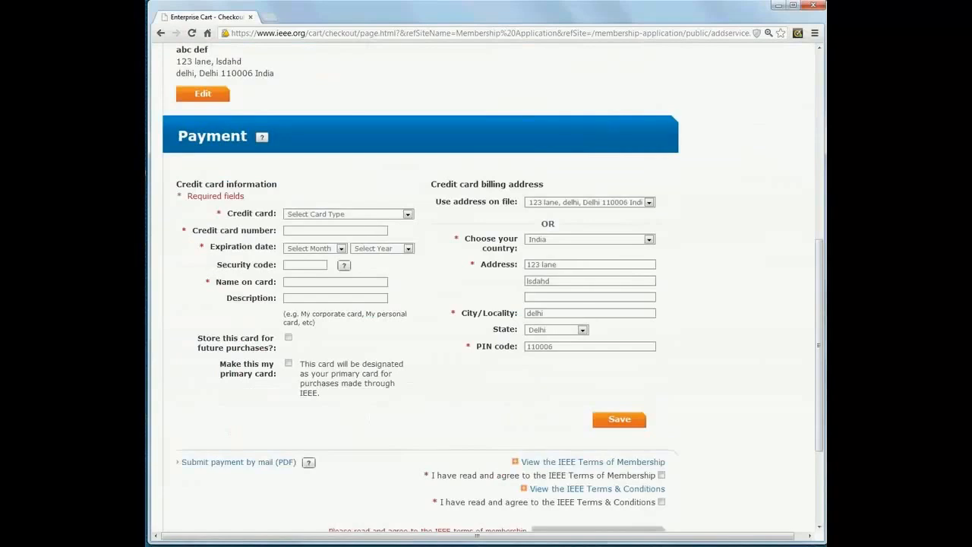